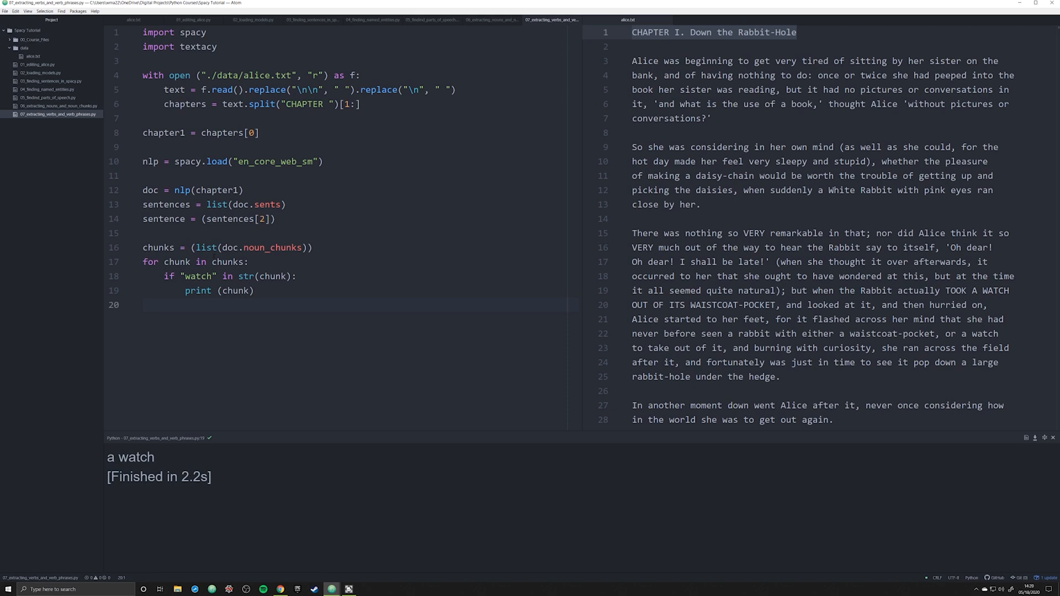
- Delete the noun-chunk printing loop from the script
click(143, 305)
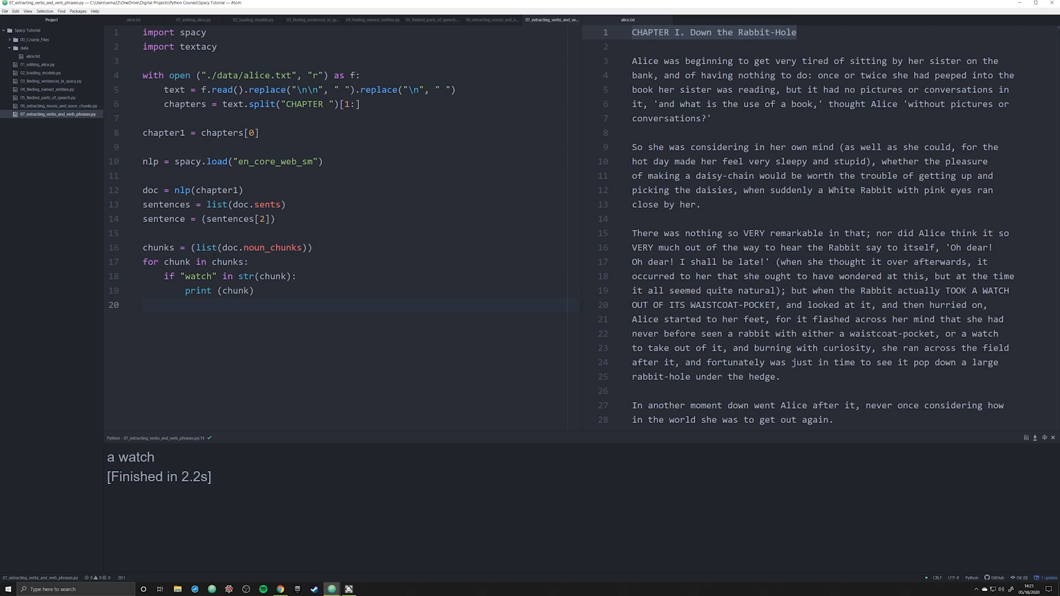
click(143, 306)
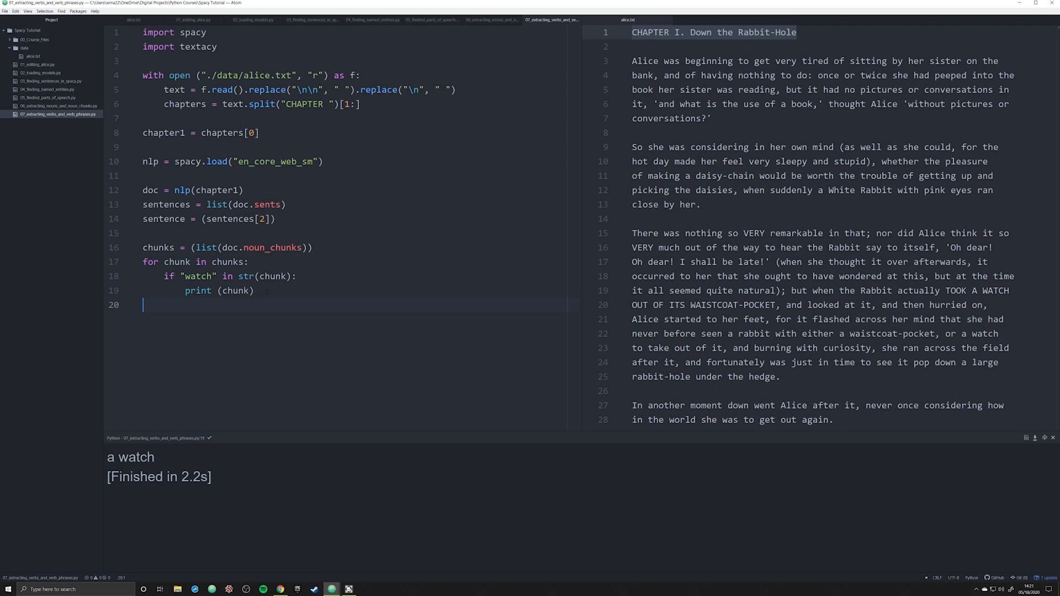
key(backspace)
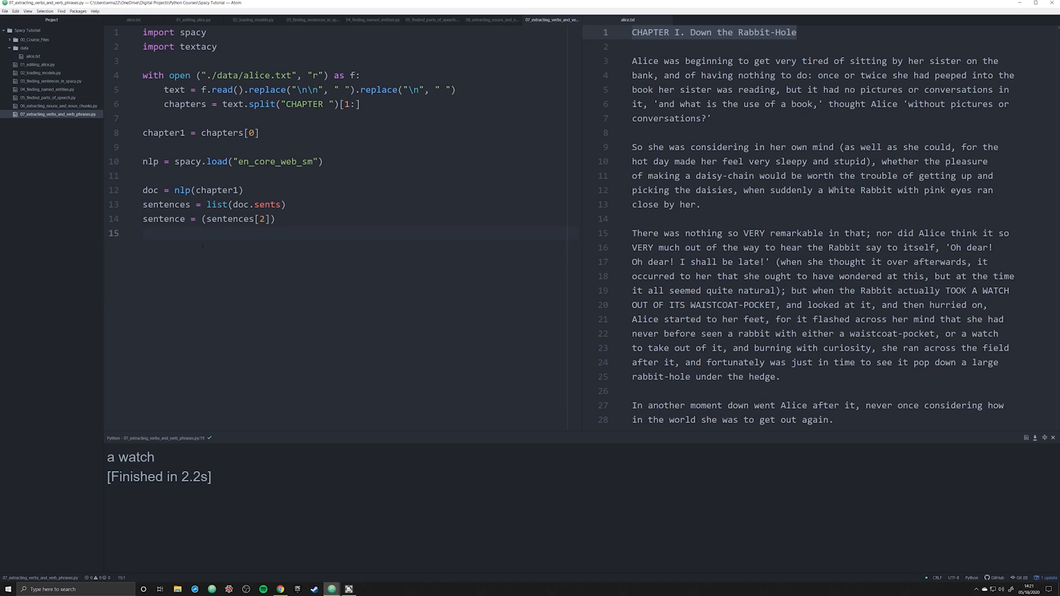
- Retype the 'import textacy' line and add a new line after the sentence code
key(enter)
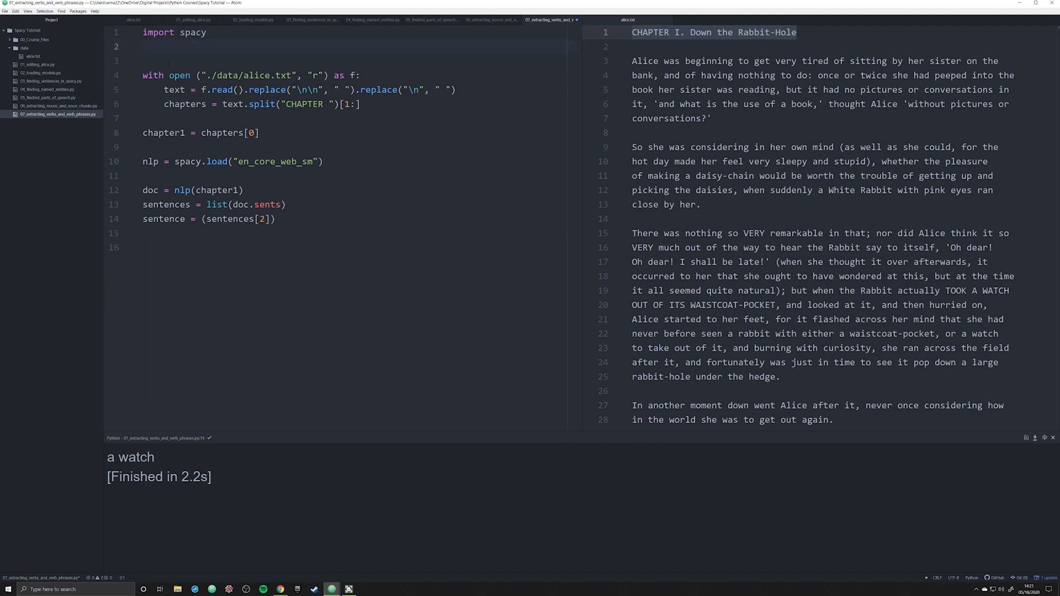
text(import)
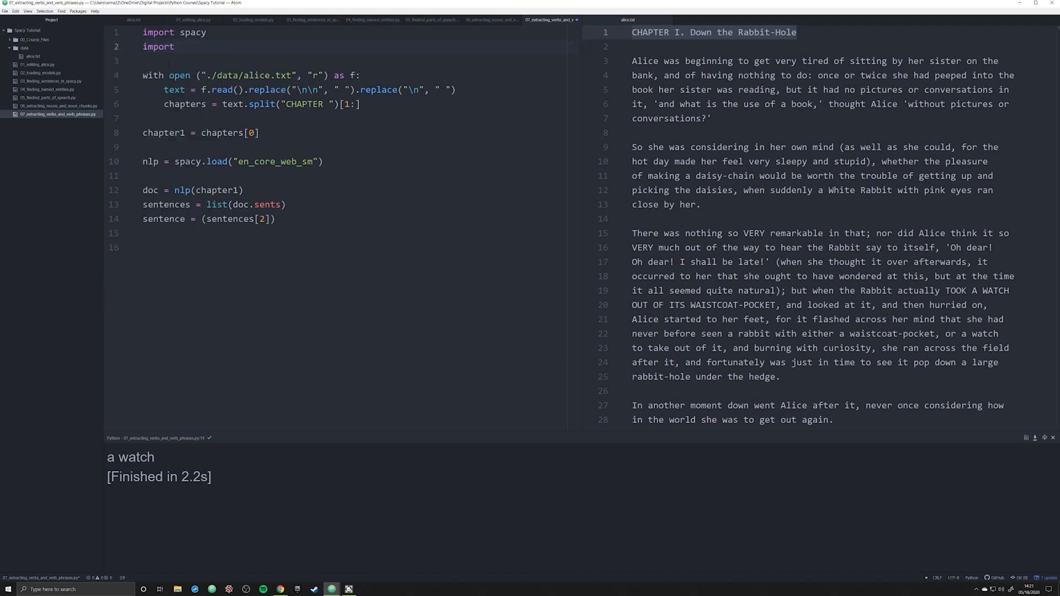
text(textacy)
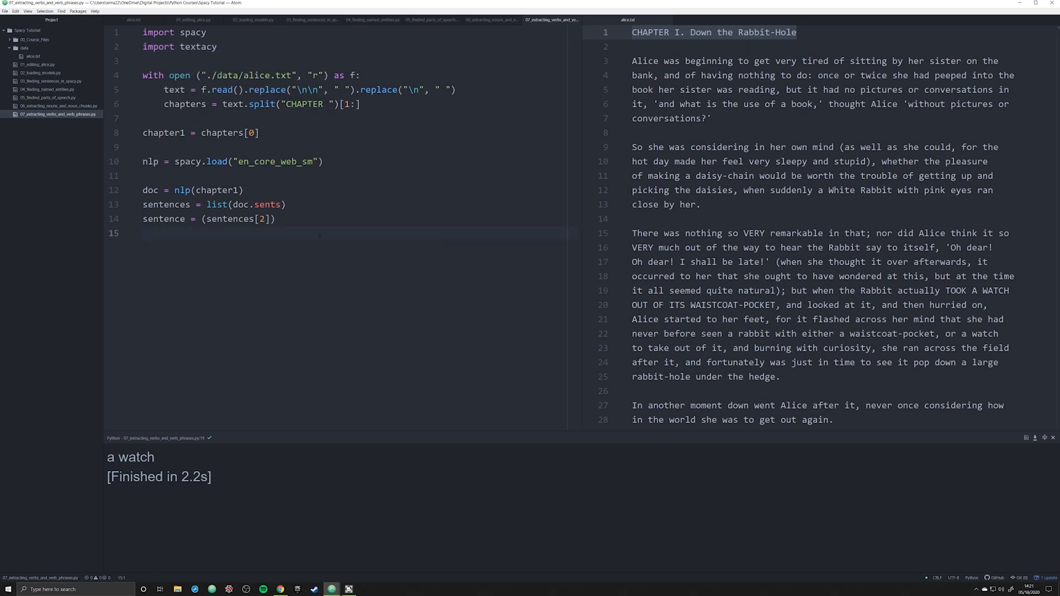
key(enter)
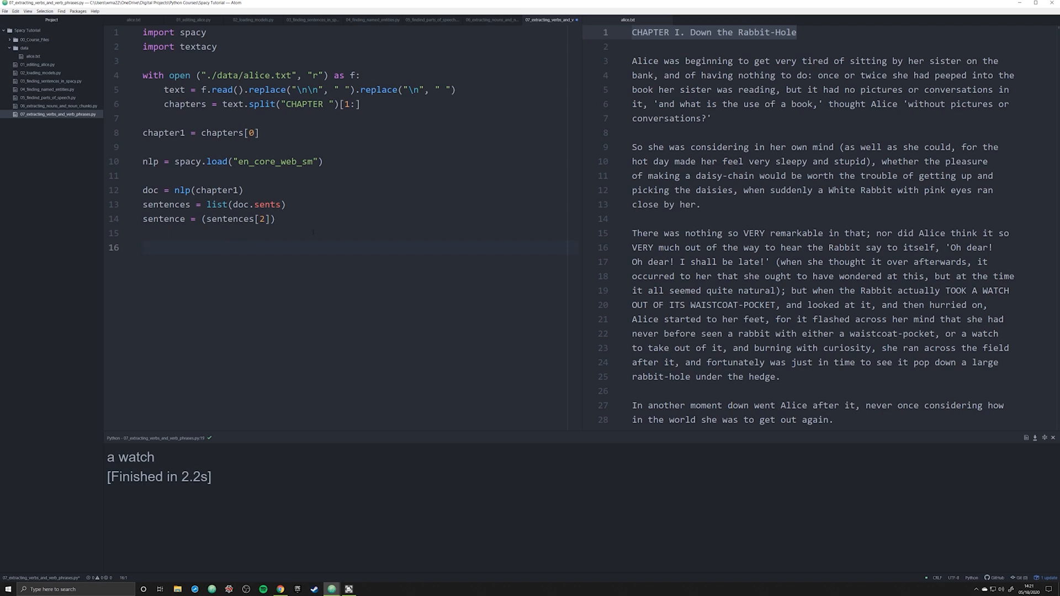
- Write patterns = [{"POS": "ADV"}, {"POS": "VERB"}] for adverb-then-verb matching
text(pattern)
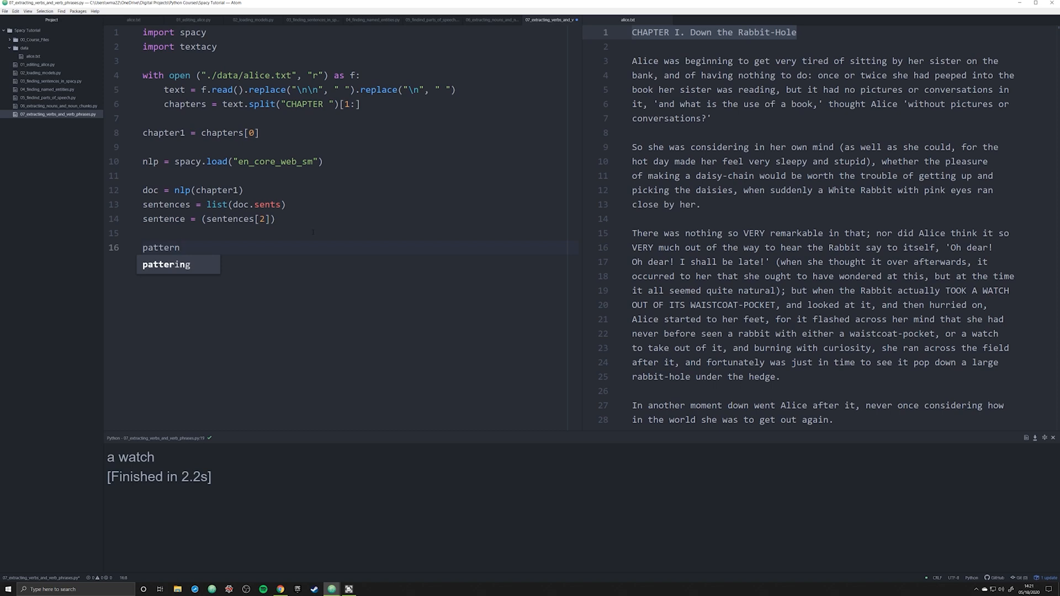
text(s =)
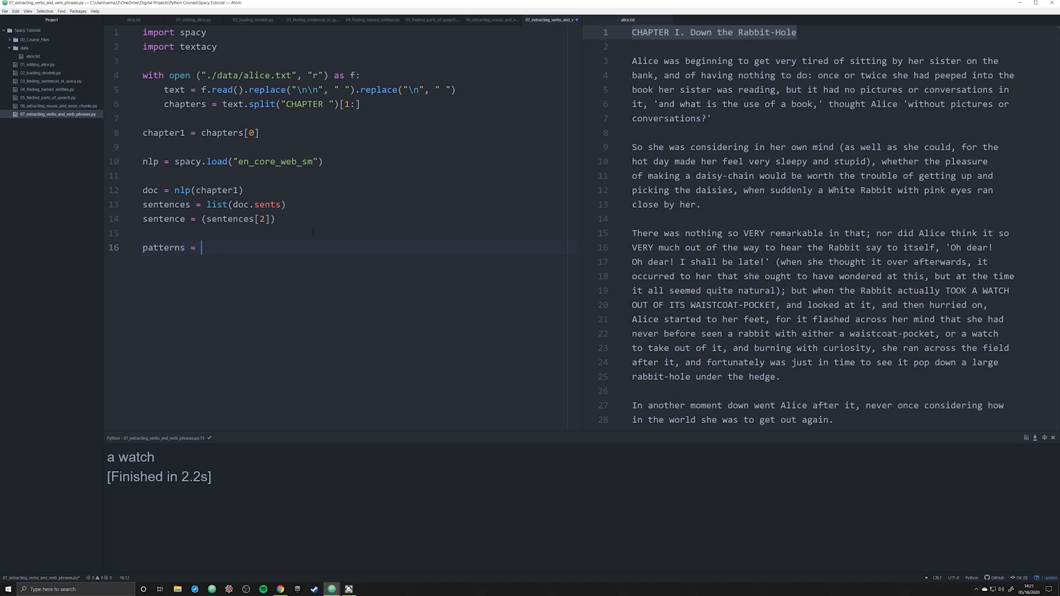
text([])
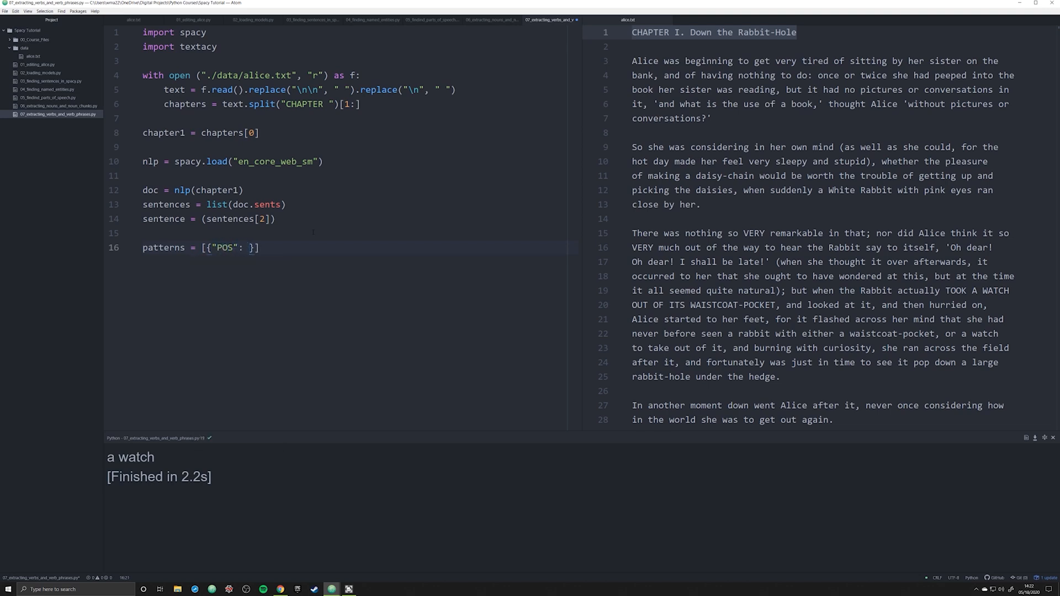
text("ADV")
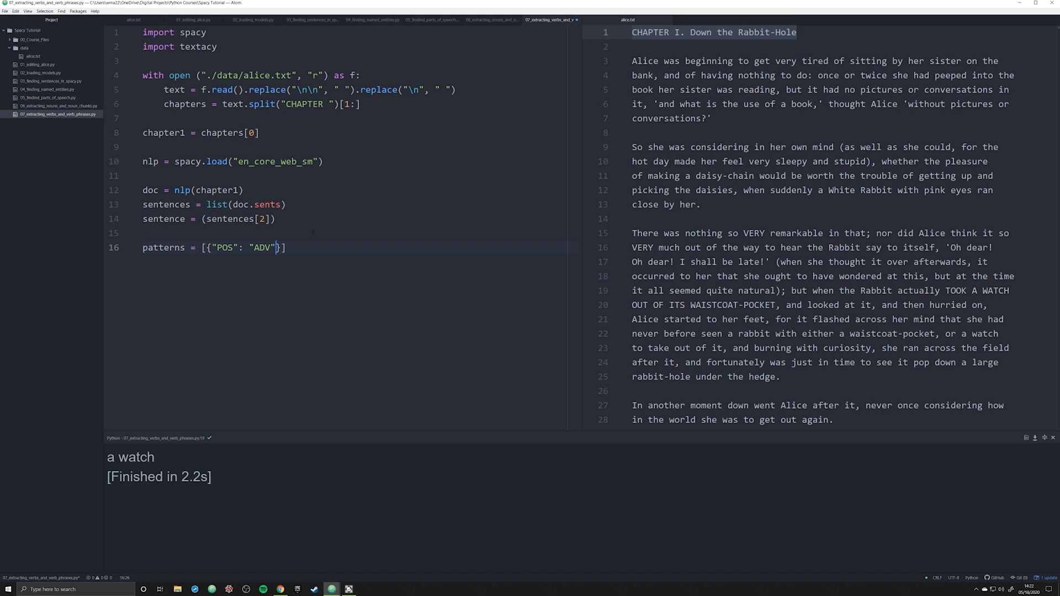
text(, {")
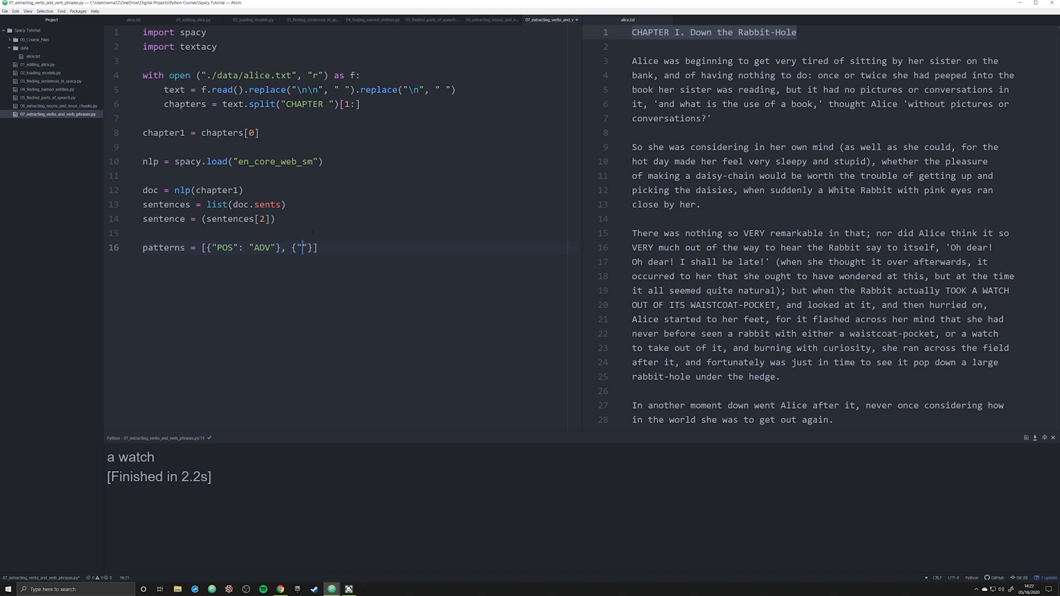
text(POS)
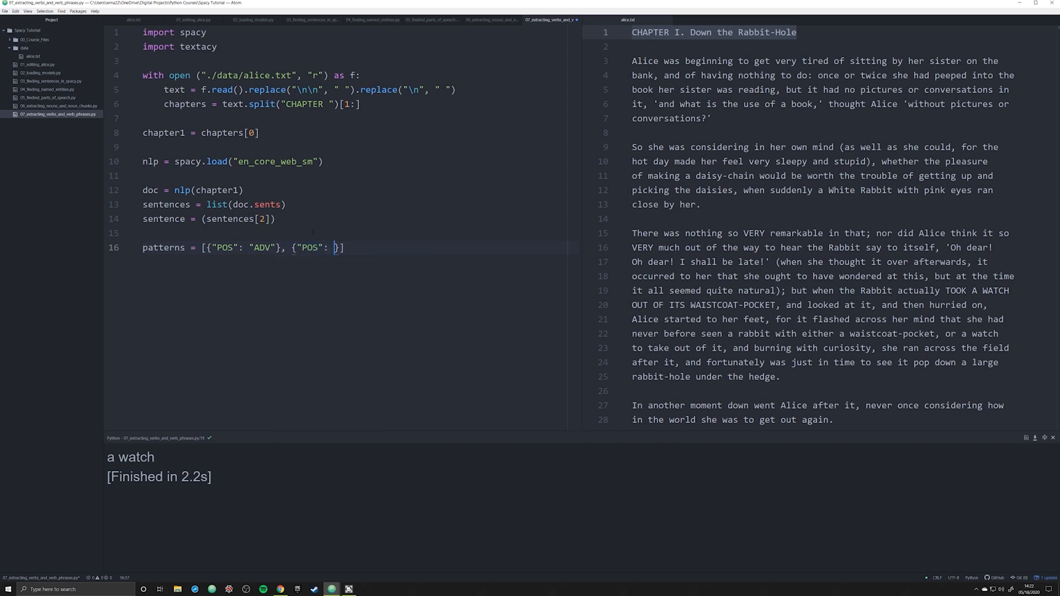
text(VERB")
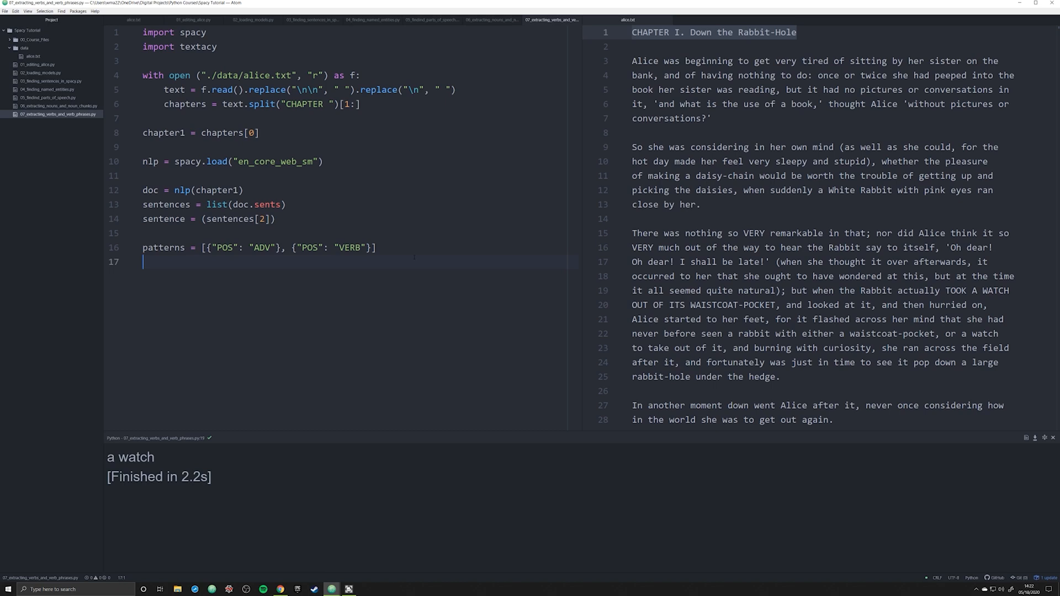
- Assign verb_phrases = textacy.extract.matches(doc, patterns=patterns) and move to the next line
click(154, 190)
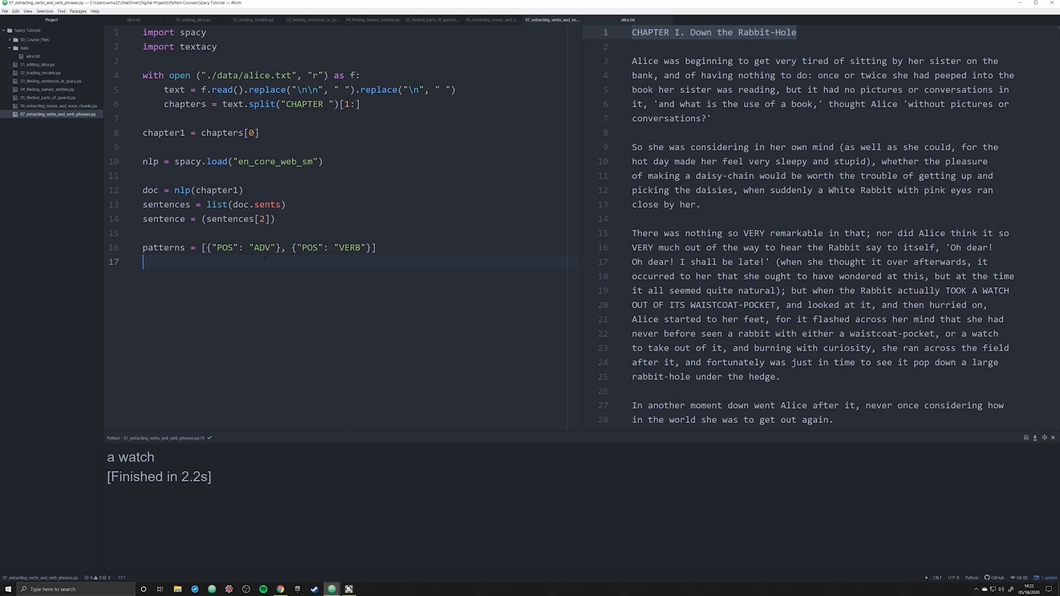
text(V)
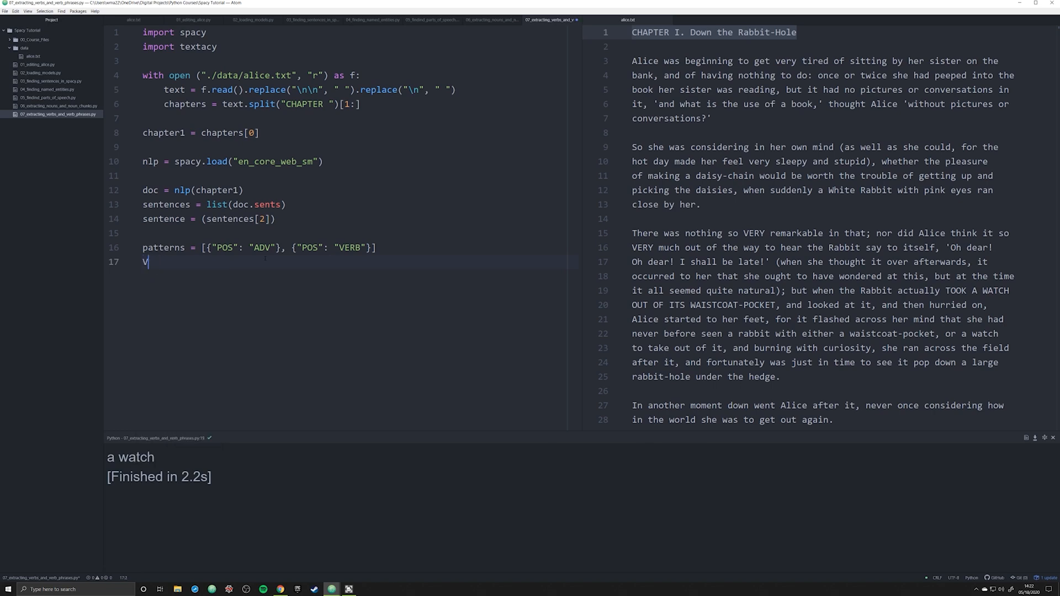
text(verb_phrases = te)
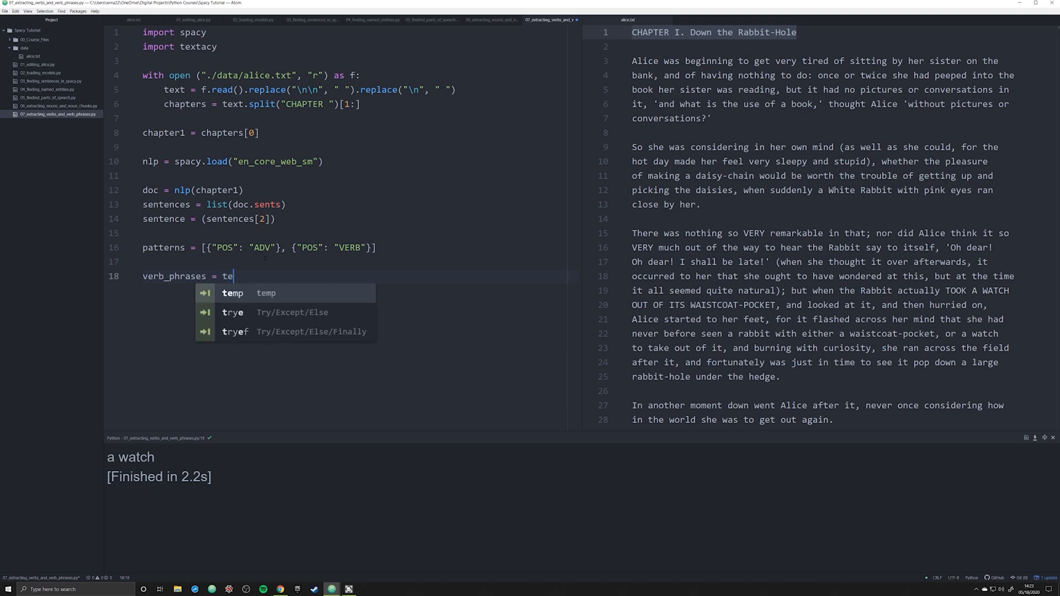
text(xtacy)
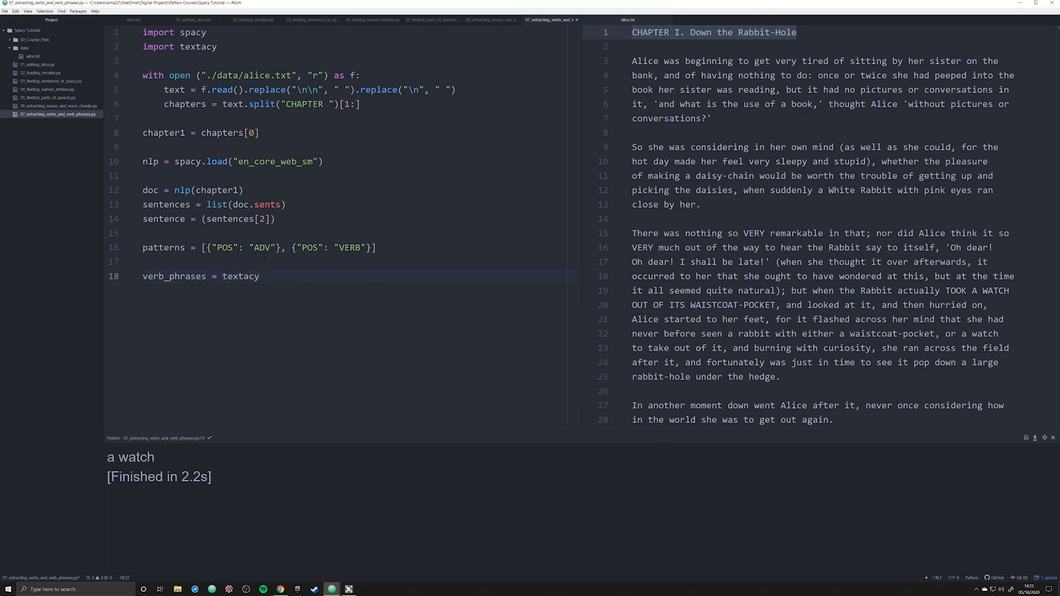
text(.extrac)
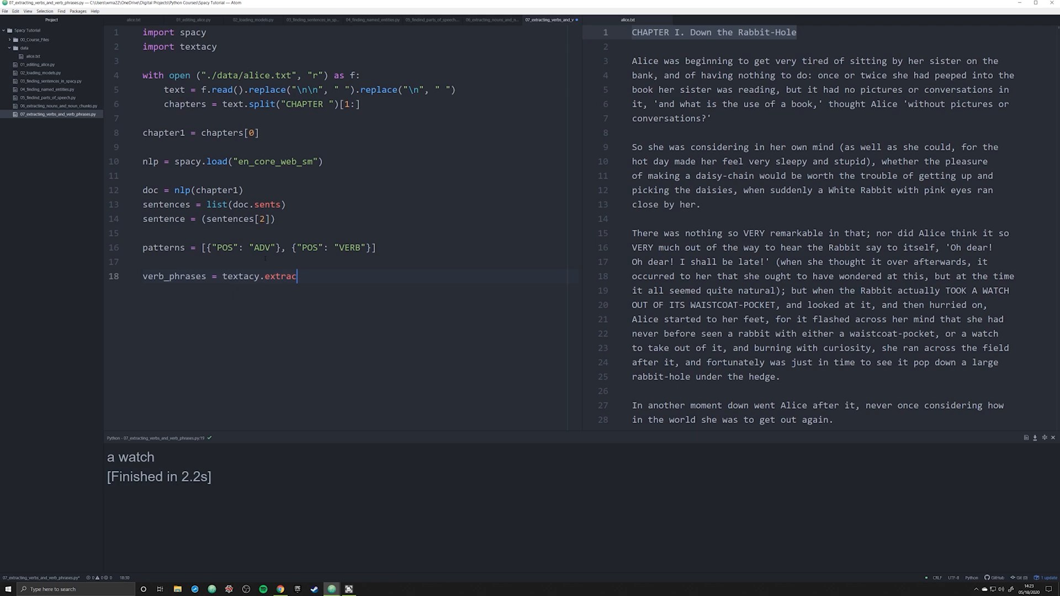
text(.matches)
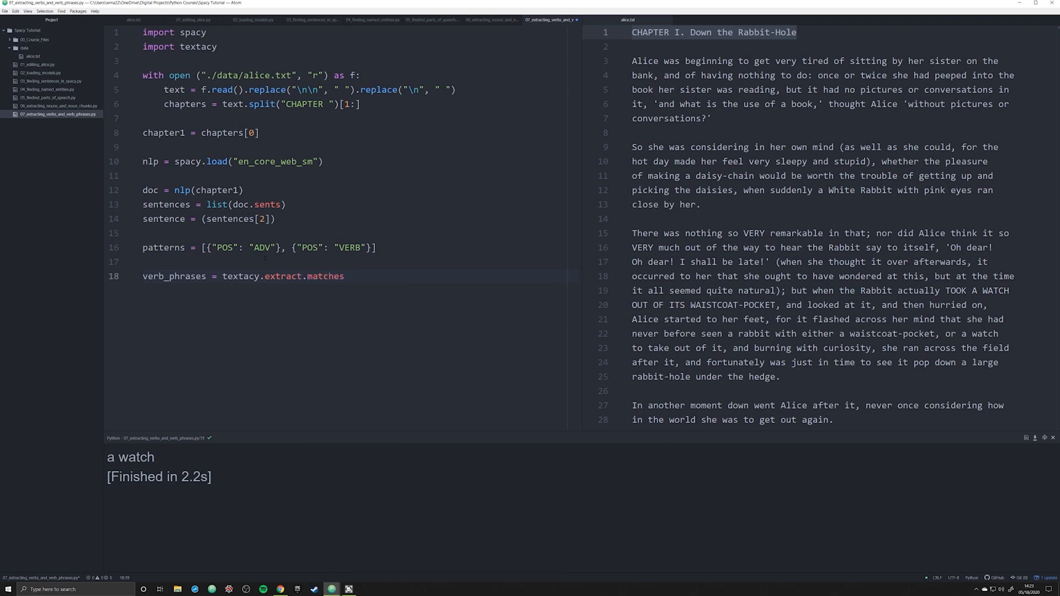
text(())
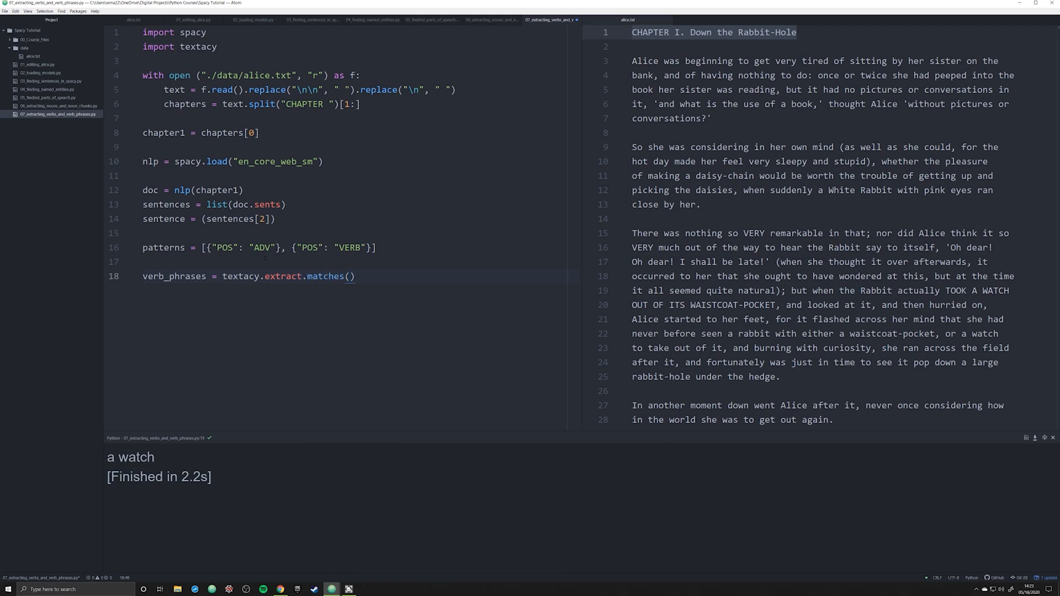
text(doc)
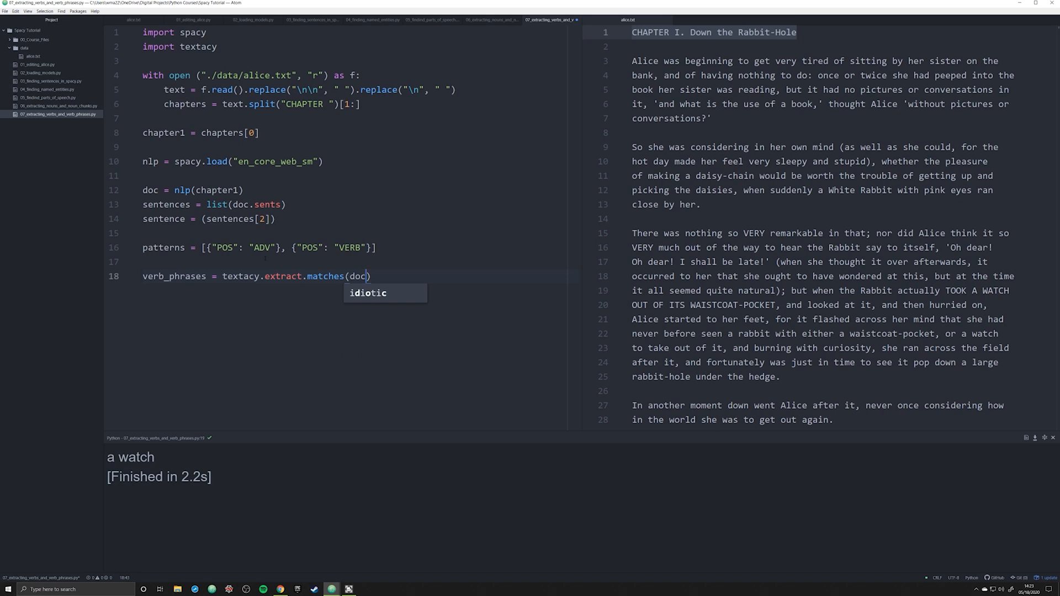
text(, pattern=)
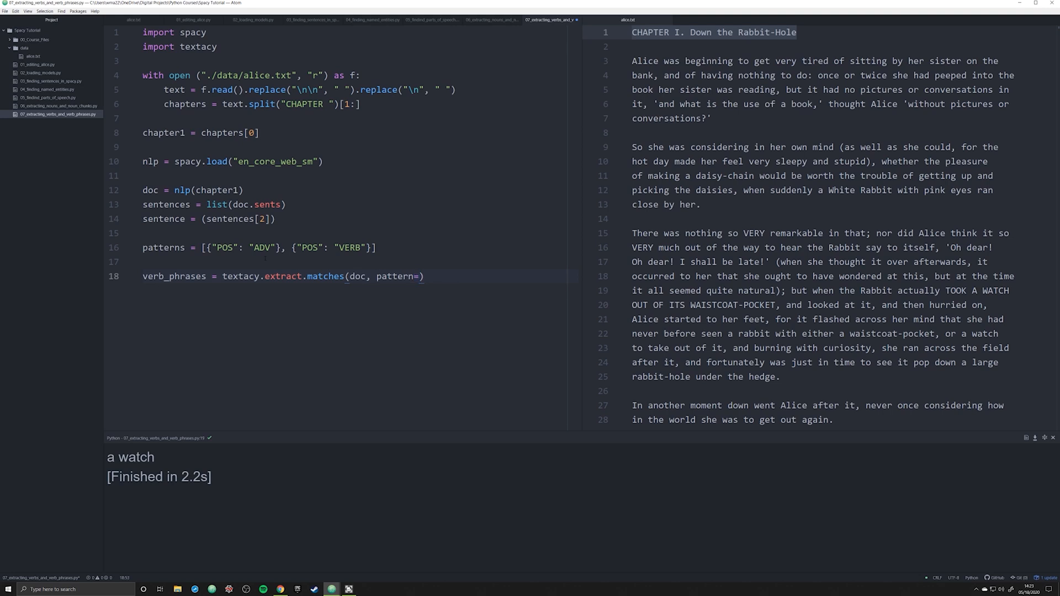
text(patterns)
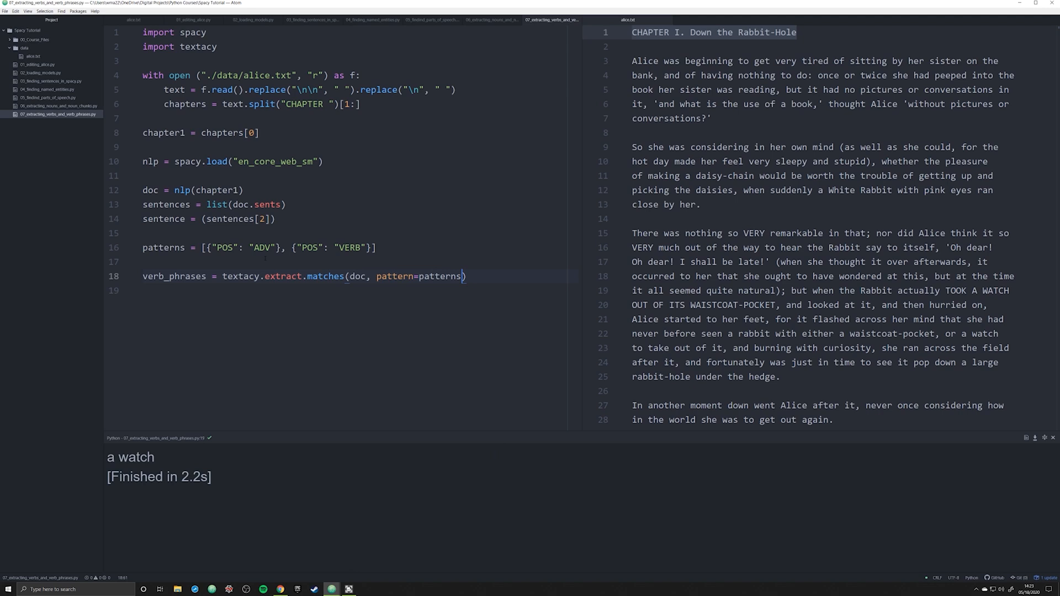
click(182, 247)
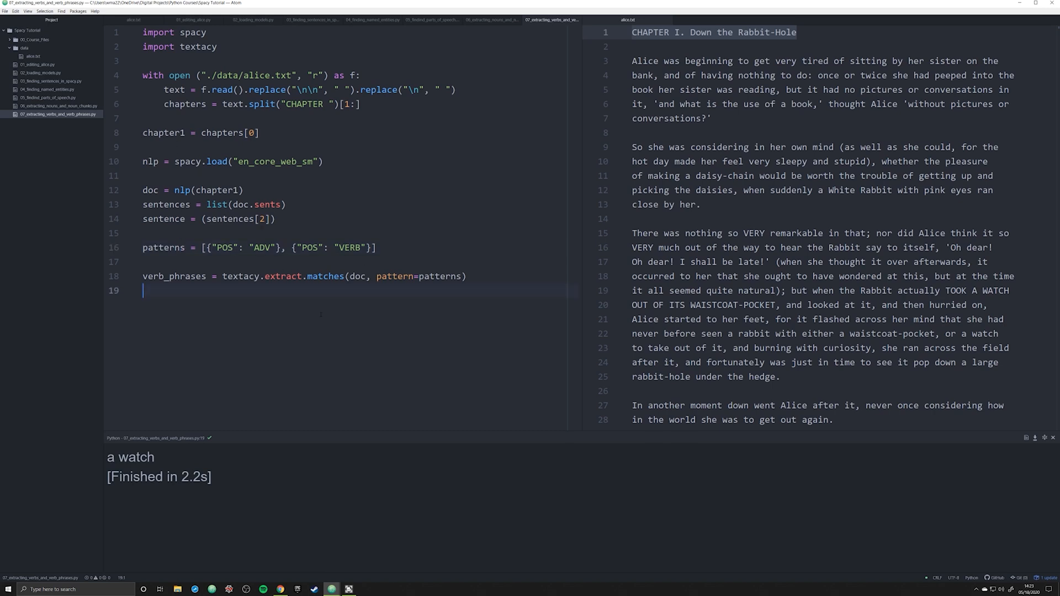
- Loop over verb_phrases printing each match, then run the script to list adverb-verb pairs
text(for verb_phrase in v)
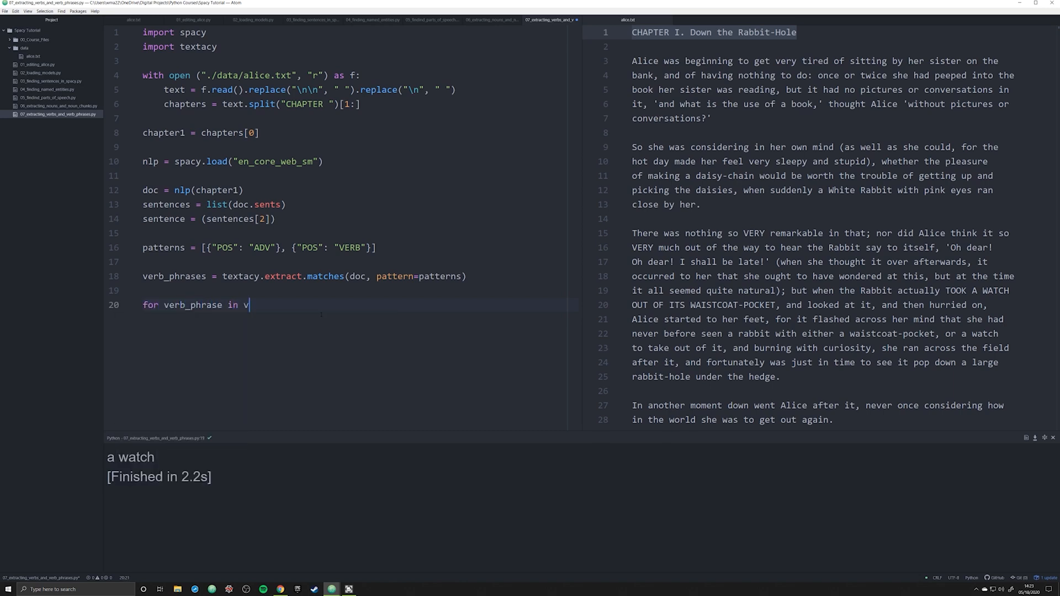
text(erb_phrases?:)
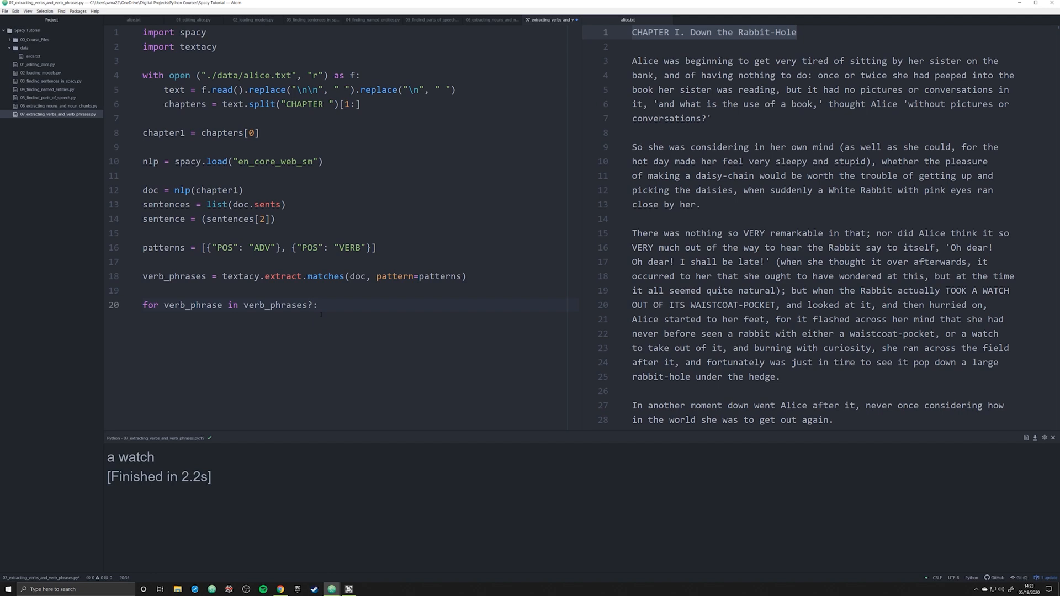
text(pr)
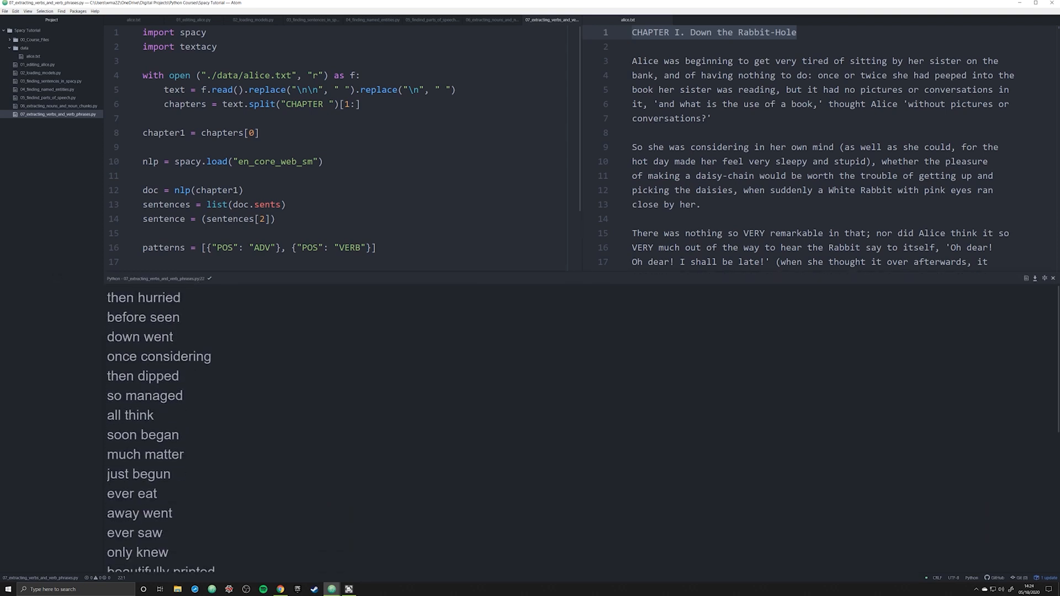
- Swap the pattern to VERB then ADV, rerun, and begin a new leading token
double_click(122, 297)
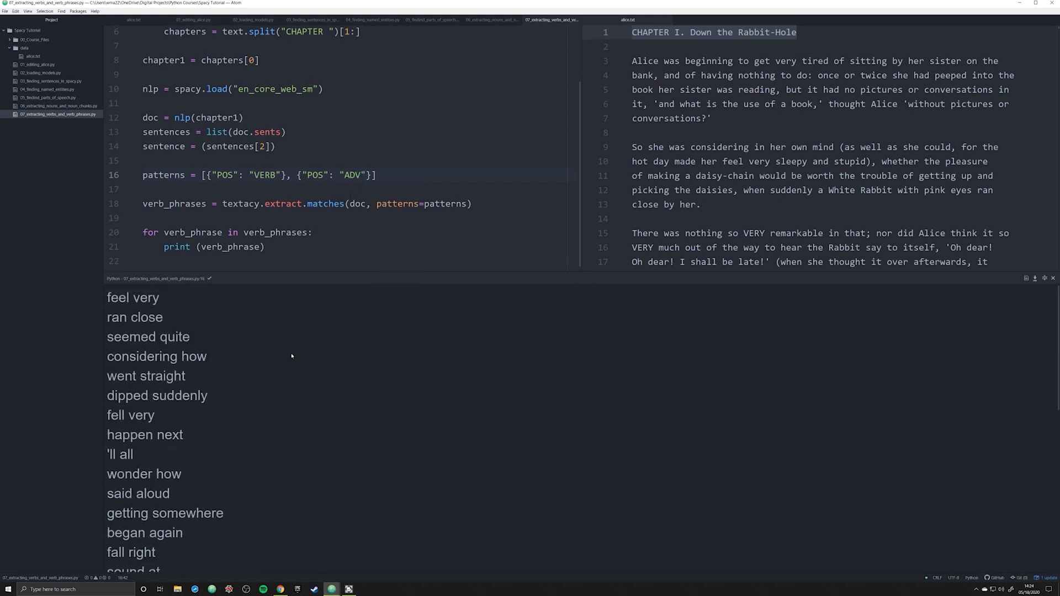
double_click(116, 317)
text({"POS": "n"}, )
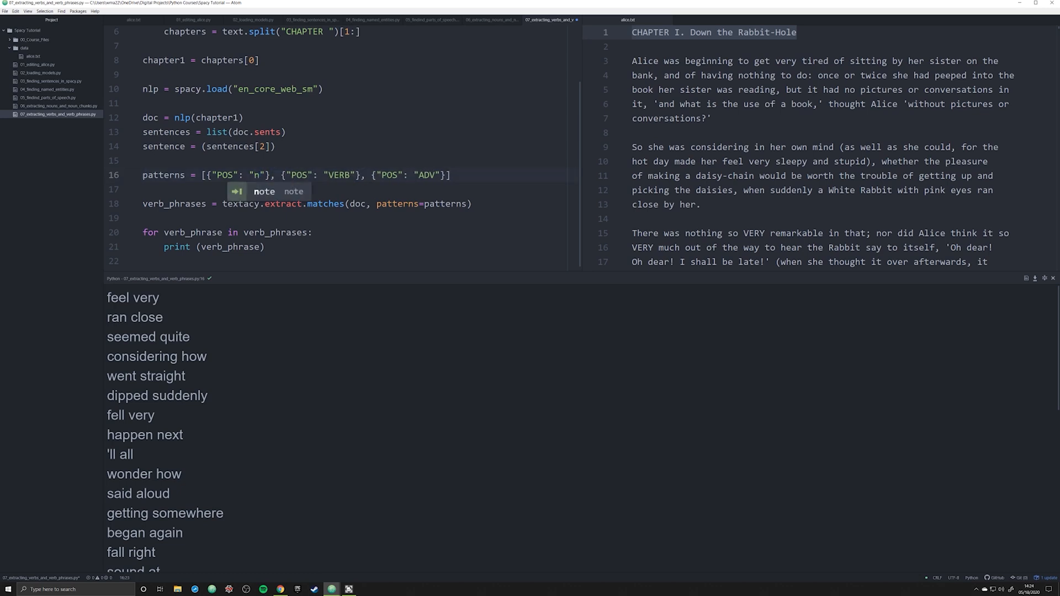
- Complete the leading NOUN token, rerun for 'eyes ran close', and place the cursor before the first pattern
text(OUN)
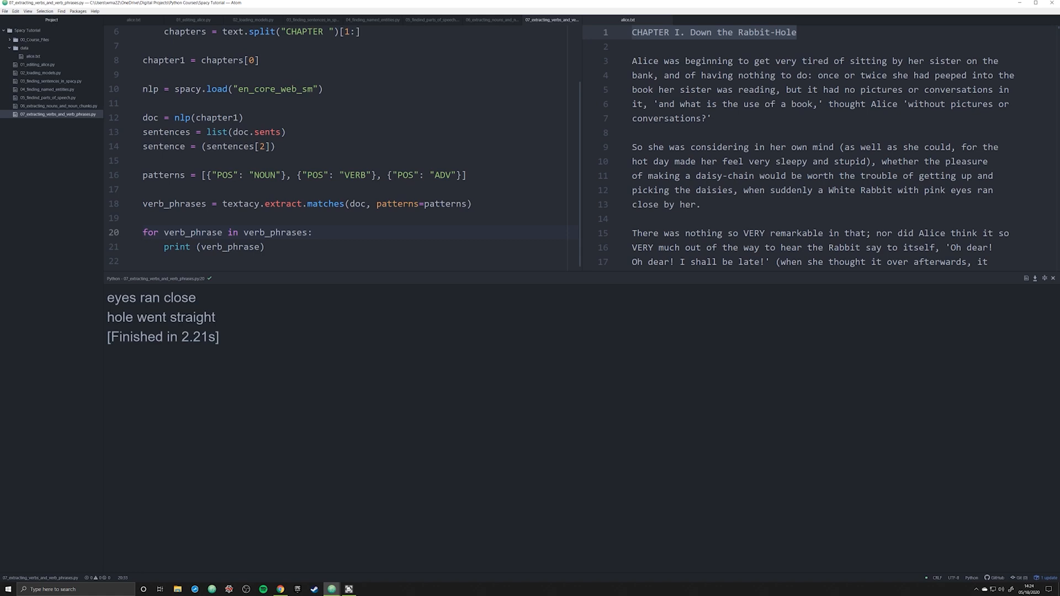
click(312, 232)
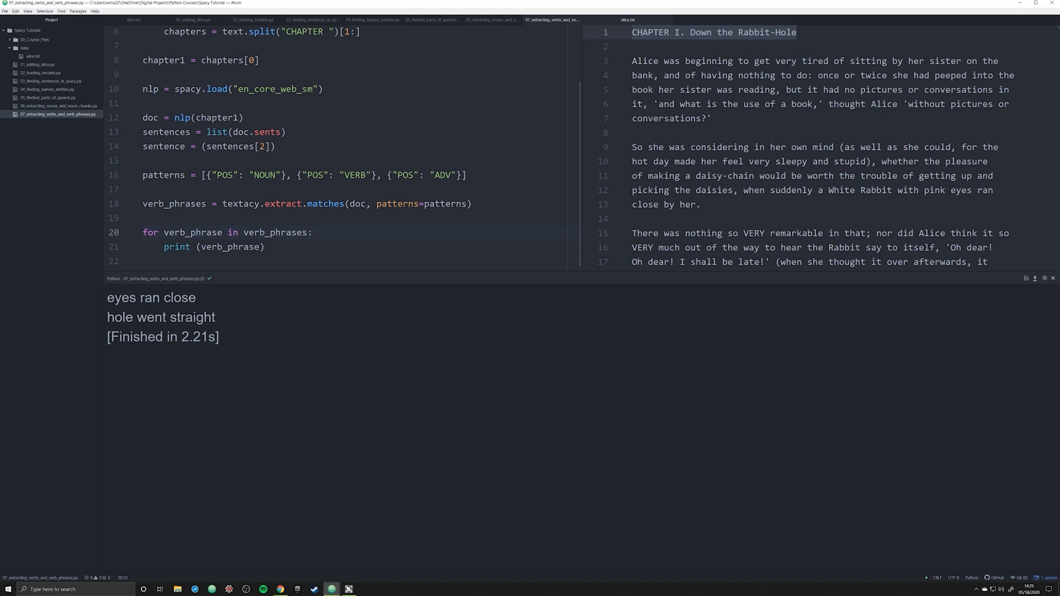
click(311, 232)
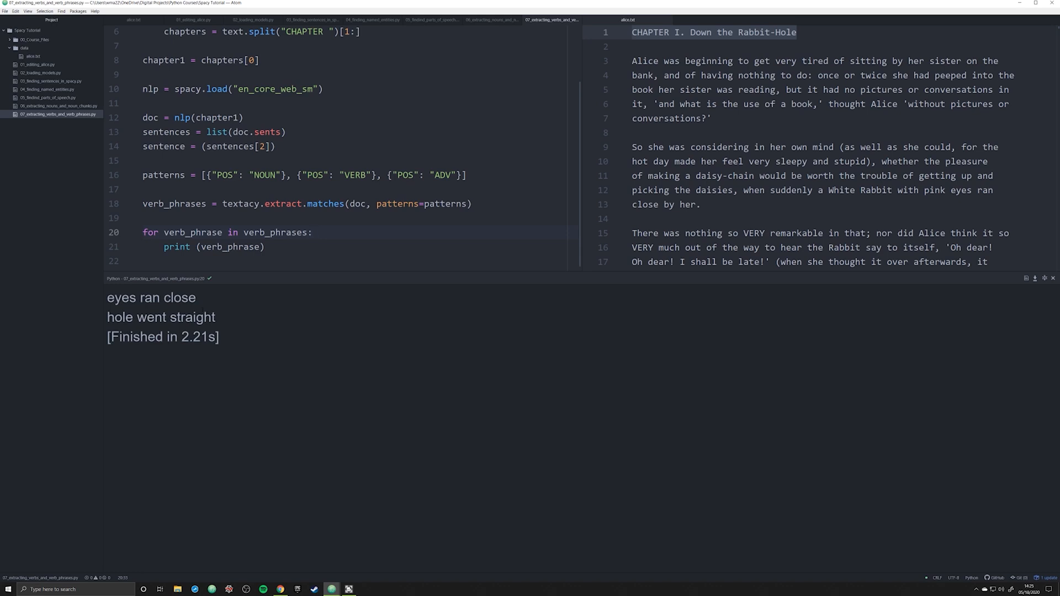
click(311, 231)
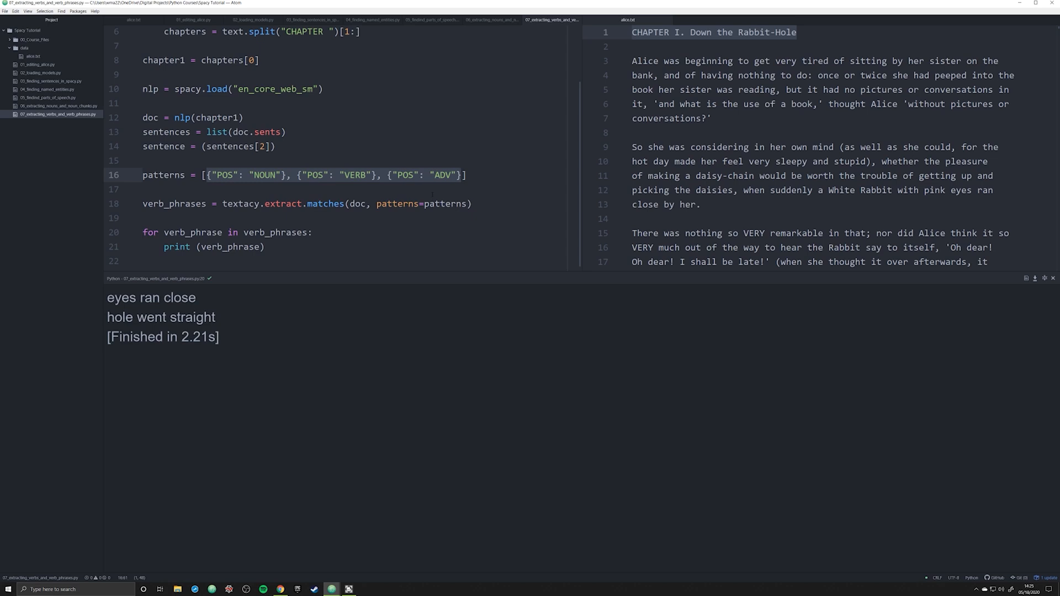
- Wrap patterns into two lists, change the second's NOUN to PRON, rerun and highlight matches like 'she said aloud'
text([)
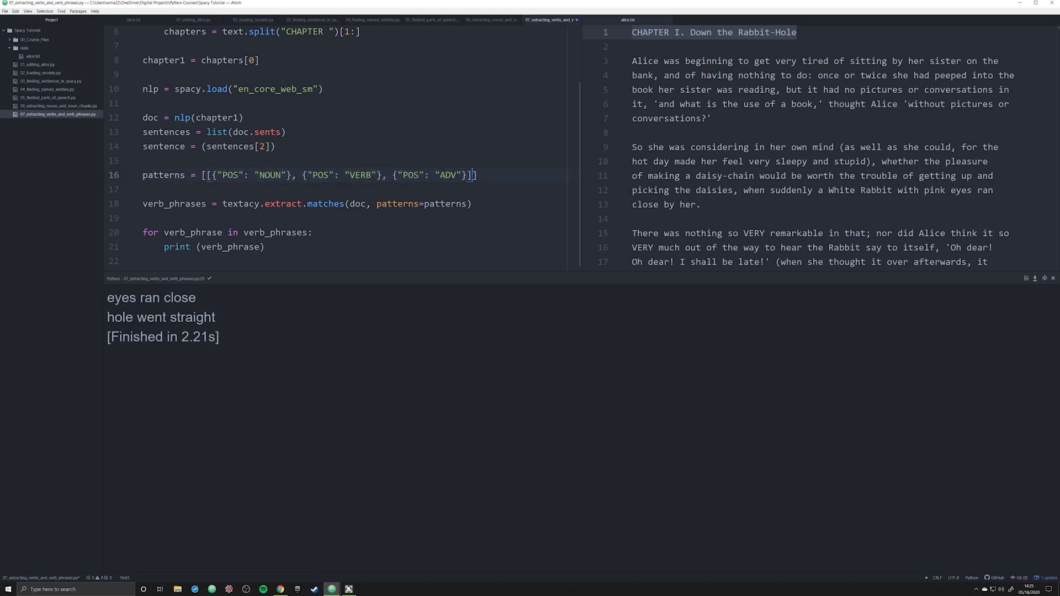
text(, [])
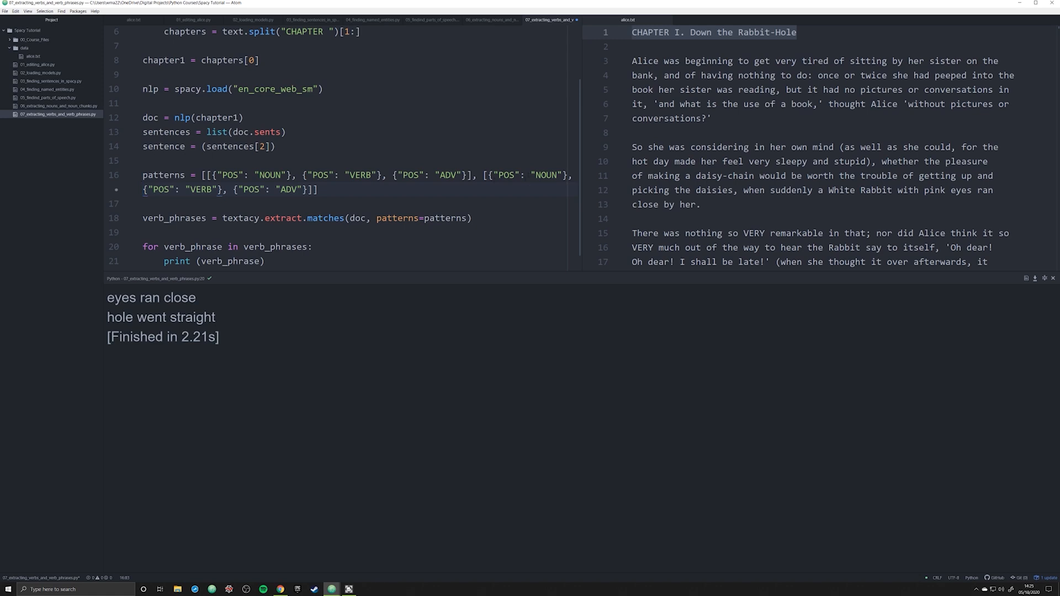
double_click(544, 176)
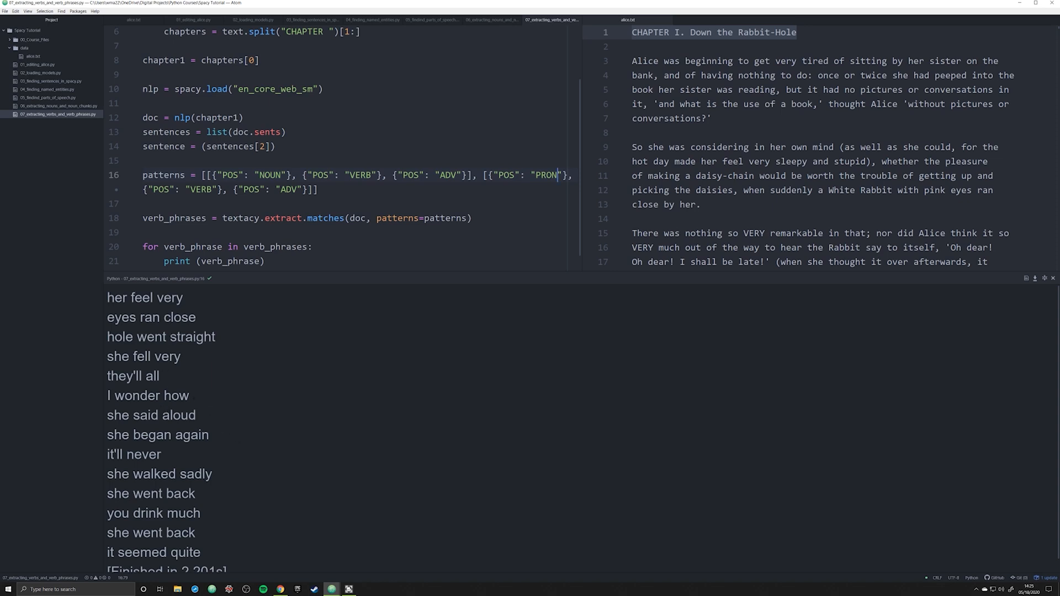
drag(108, 297, 160, 376)
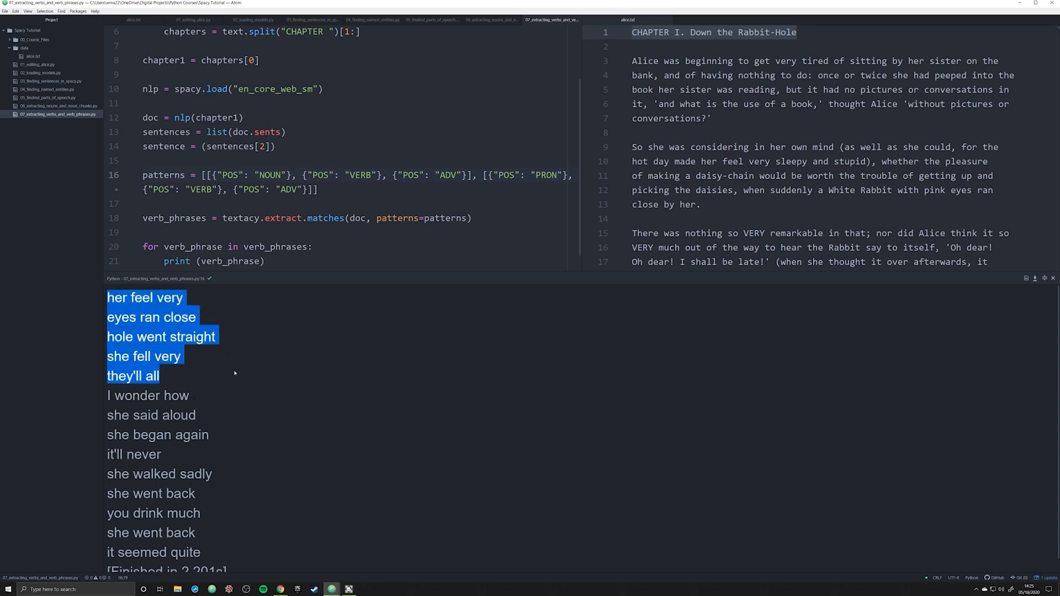
click(319, 190)
text(patterns = [{"POS": "VERB"})
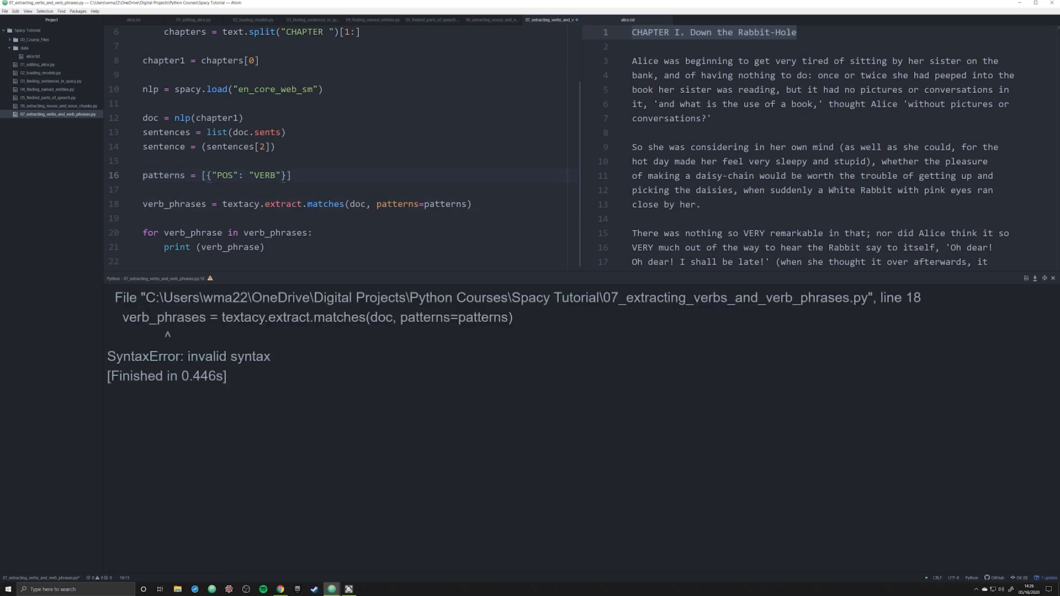
- Reduce patterns to a single VERB token, fix the SyntaxError, and rerun to list every verb
click(207, 175)
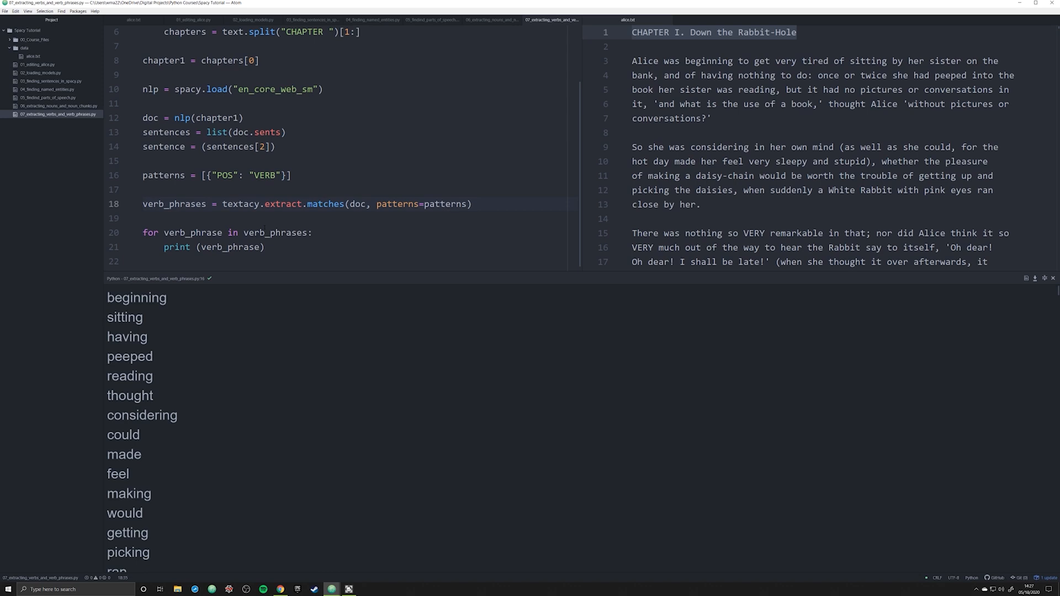
- Type the note 'LEMMATAZATION' on the blank line after the matches call
click(323, 203)
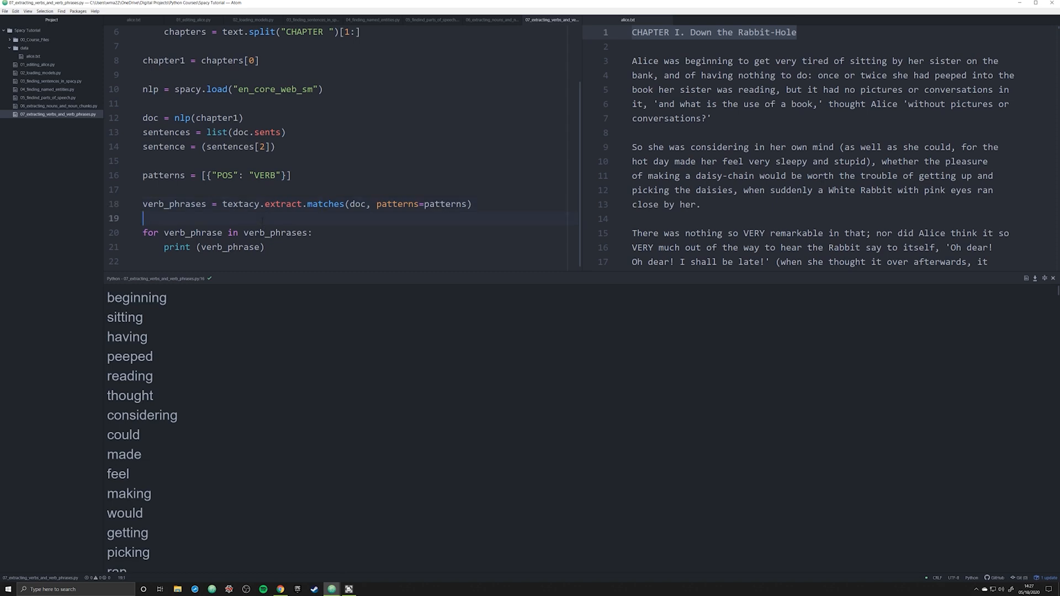
text(LEMMATAZ)
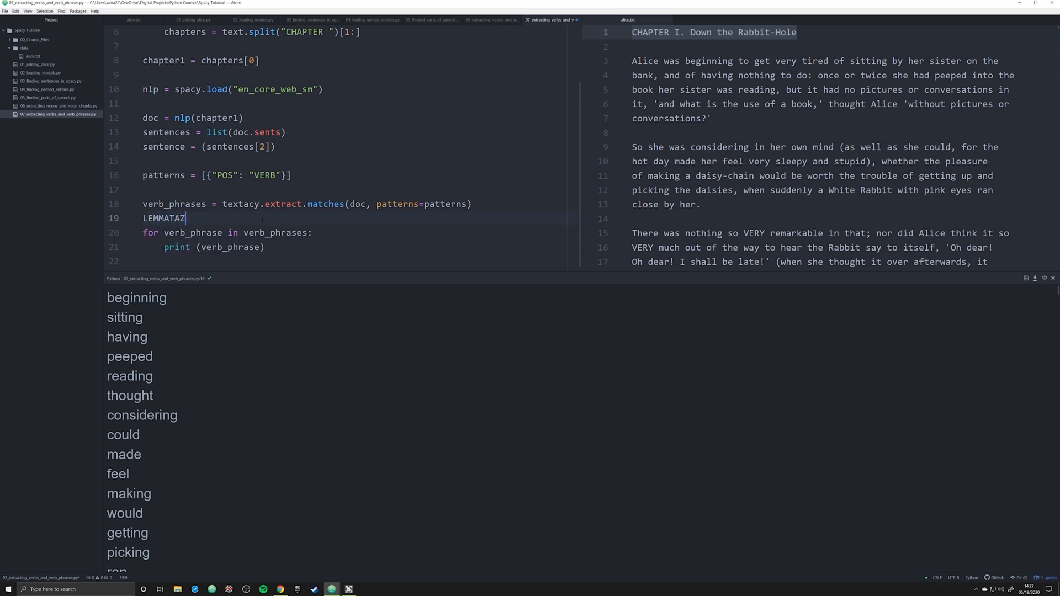
key(BackSpace)
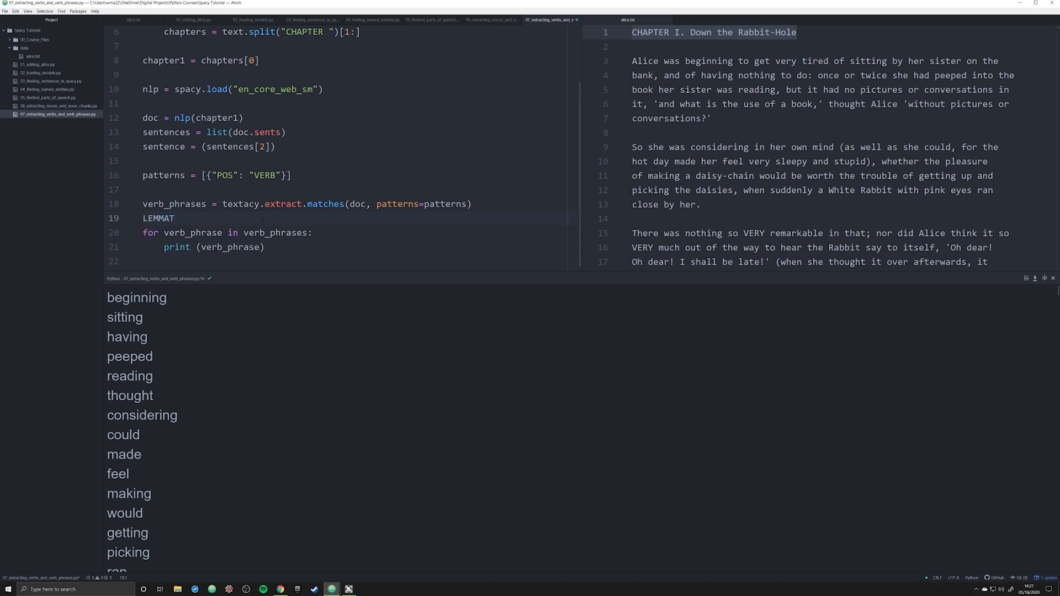
text(AZATION)
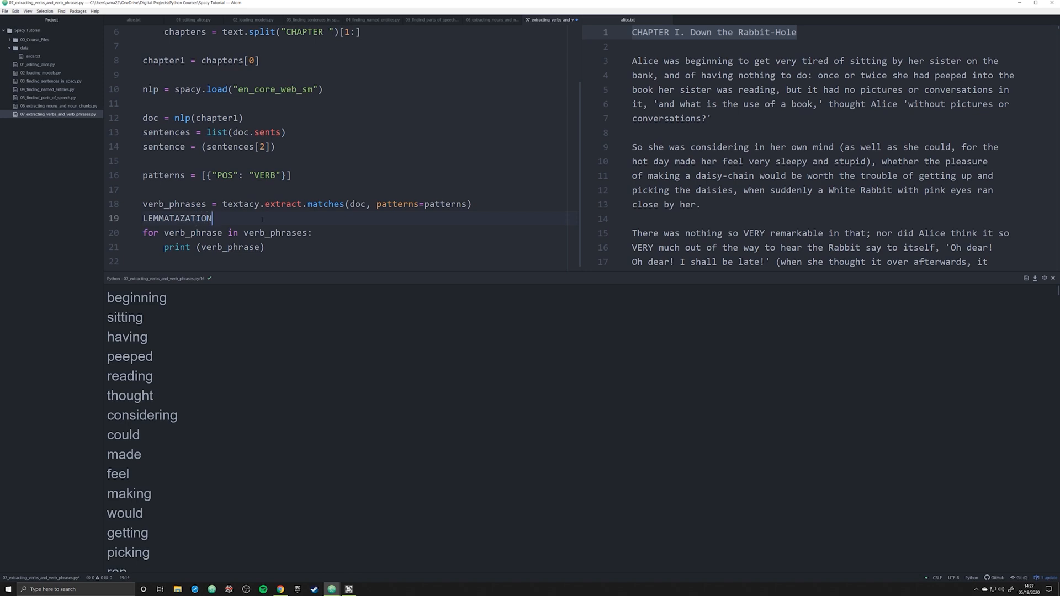